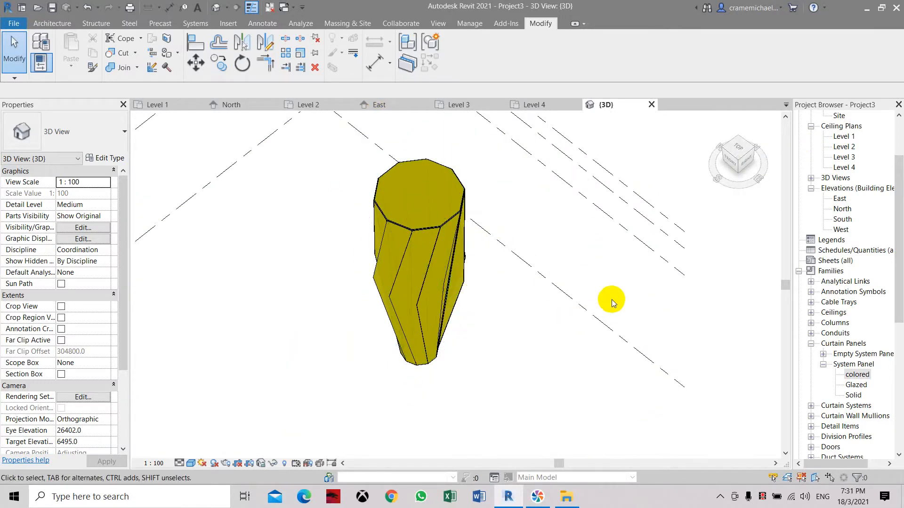
pyautogui.moveTo(772, 496)
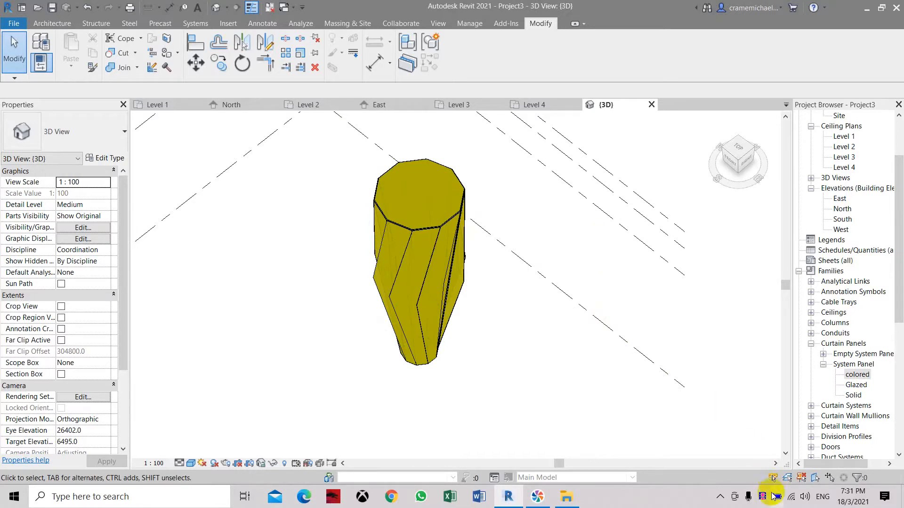
# Close the 3D view so the East elevation with Levels 1-4 is shown.
pyautogui.click(380, 104)
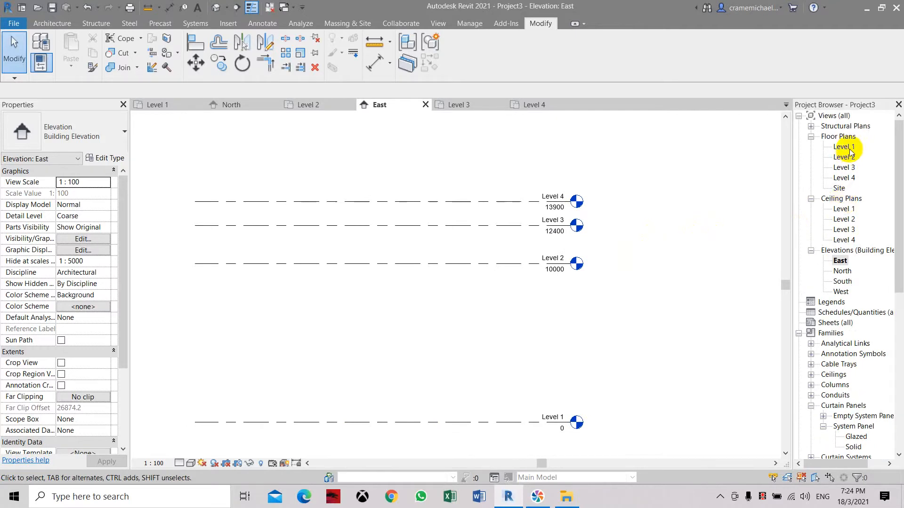
# From the Level 1 plan, create a new in-place mass named 'Shape'.
pyautogui.doubleClick(843, 147)
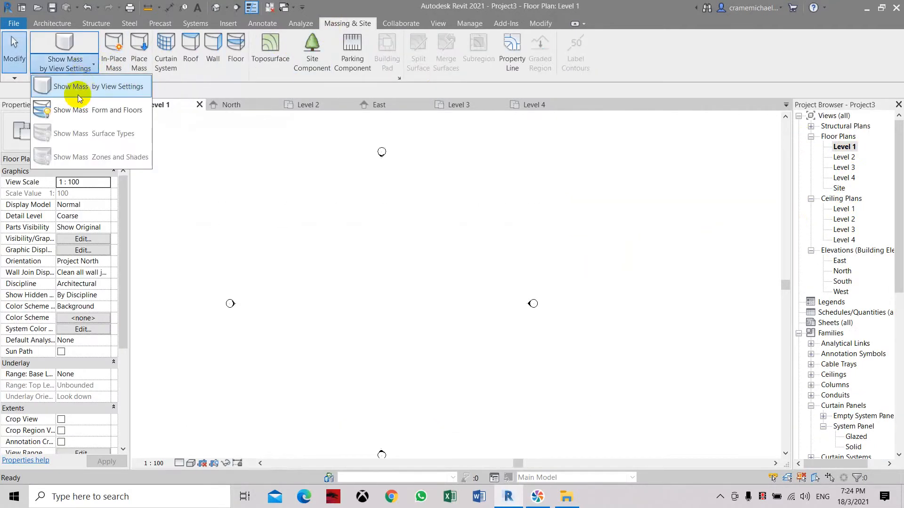
pyautogui.moveTo(98, 110)
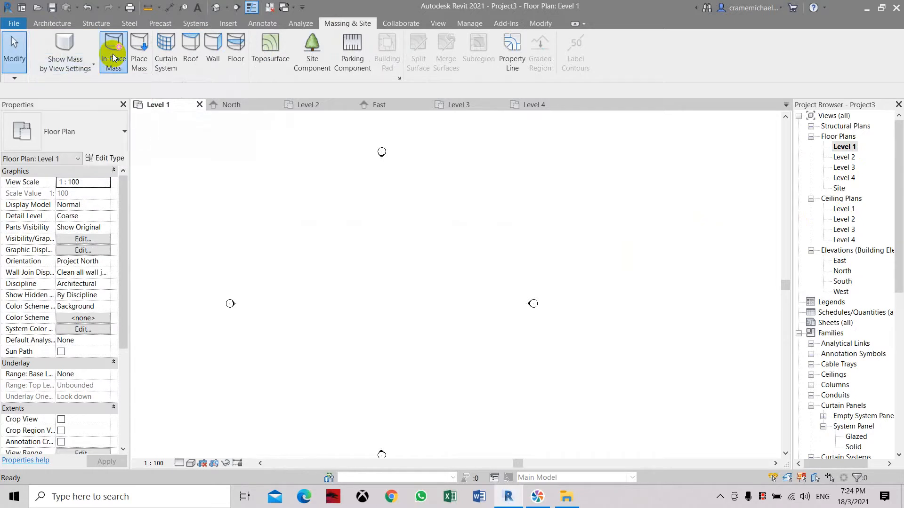
pyautogui.click(113, 51)
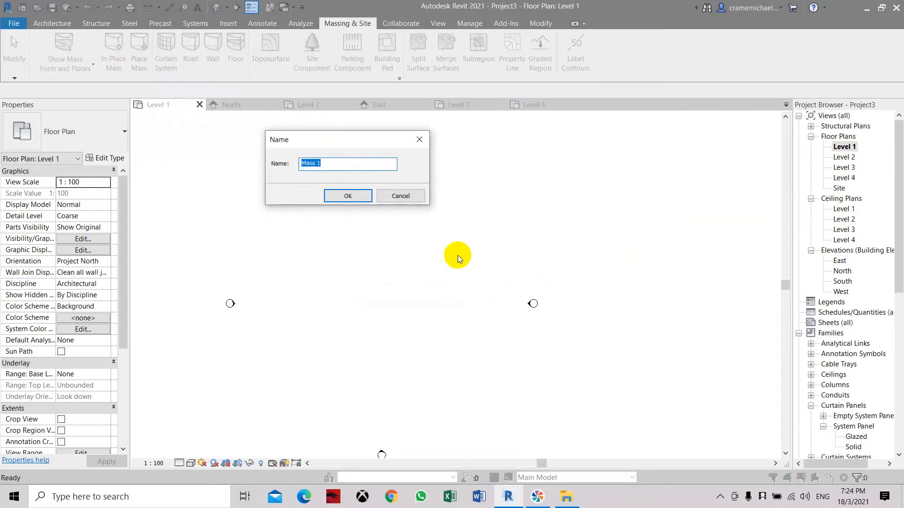
pyautogui.write('Shape')
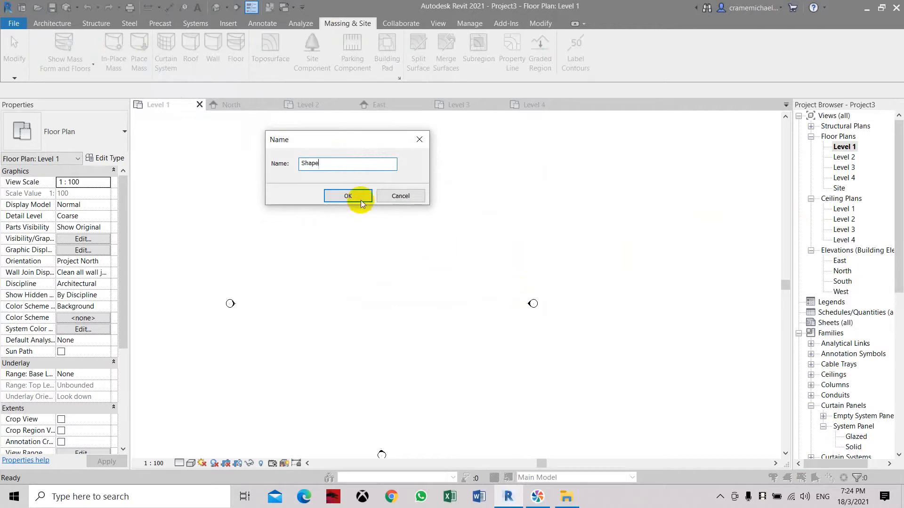
pyautogui.click(347, 196)
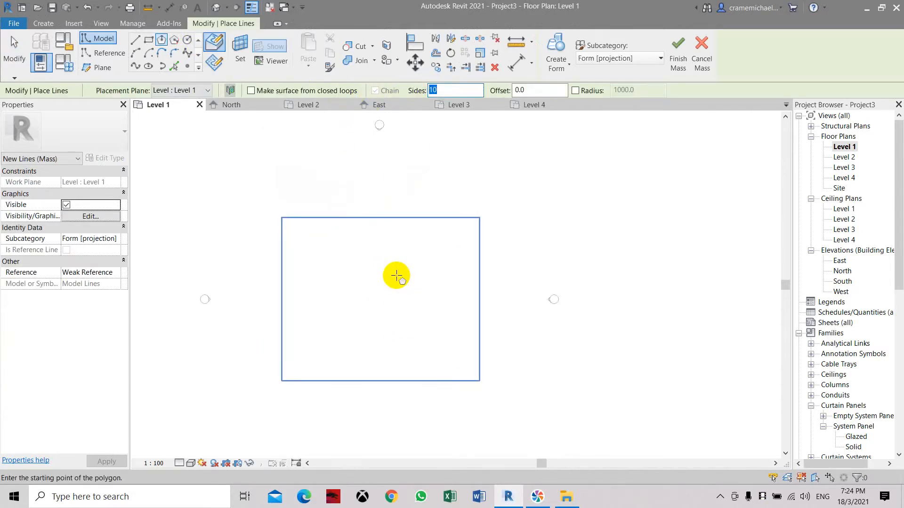
# Place the centre of the first ten-sided polygon profile on Level 1.
pyautogui.click(396, 275)
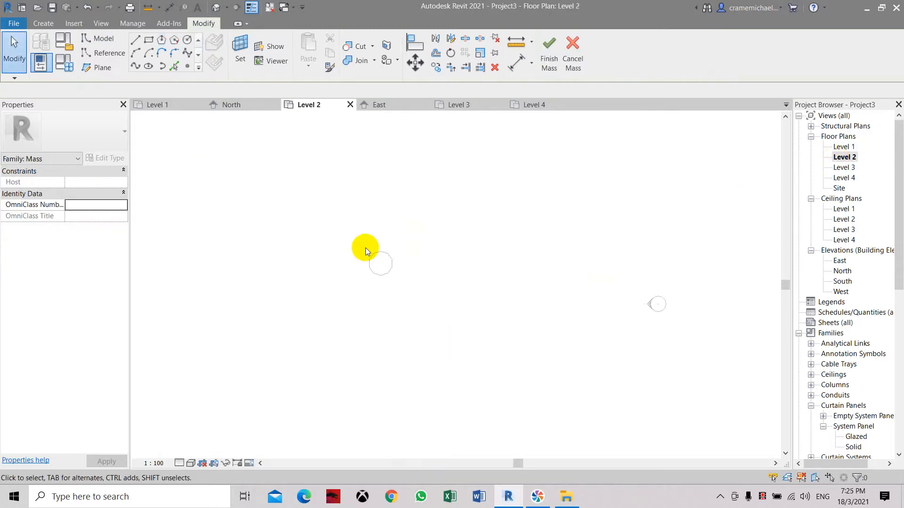
# Draw a ten-sided polygon profile of radius 3000 on Level 2.
pyautogui.click(135, 39)
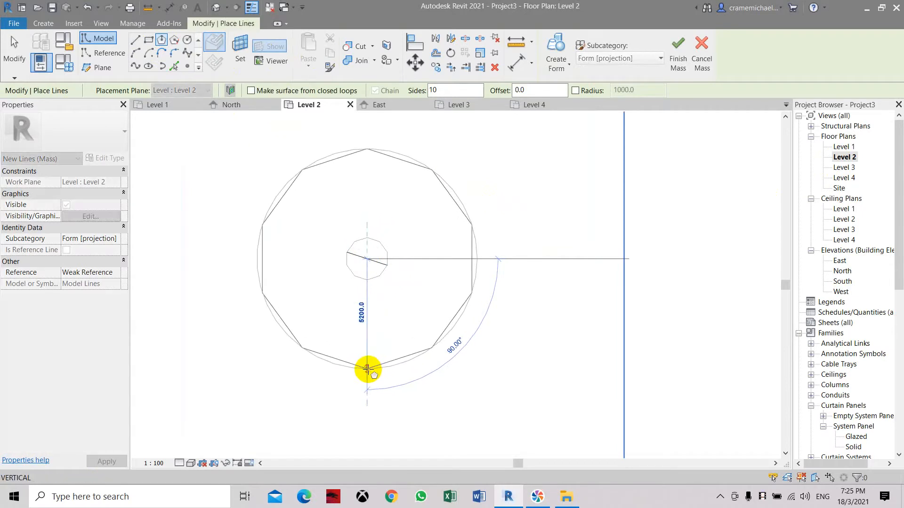
pyautogui.write('3')
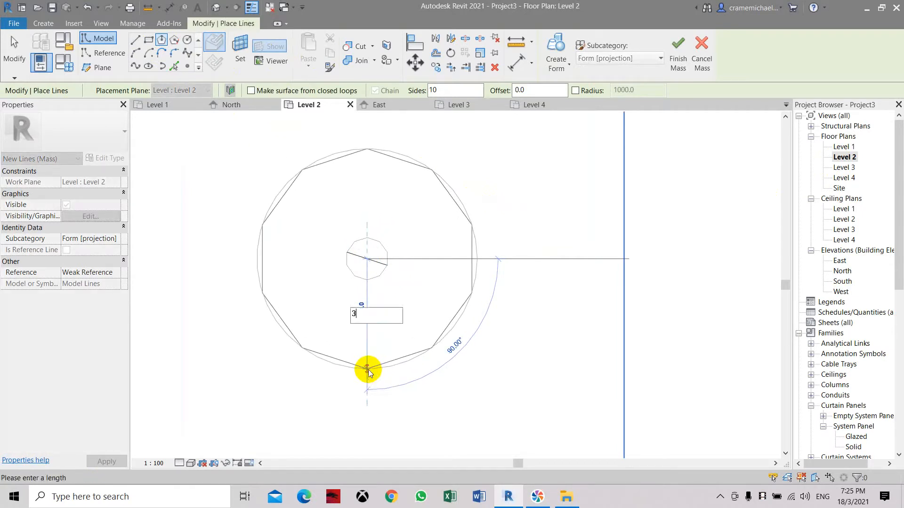
pyautogui.write('000')
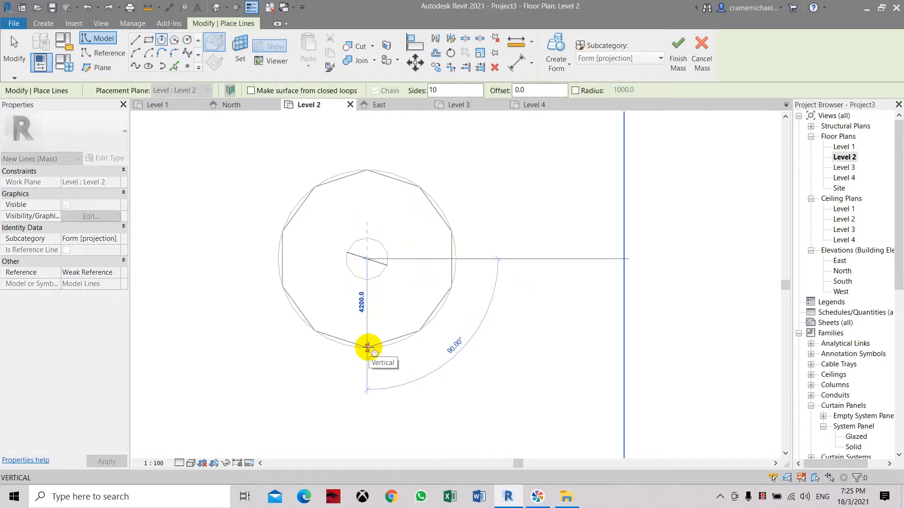
pyautogui.click(367, 350)
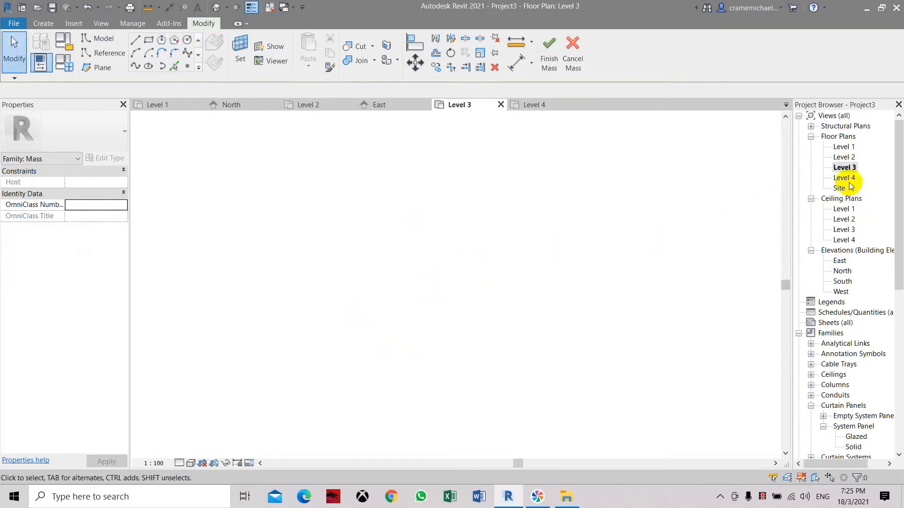
# Set the Level 3 plan's underlay base level and view range so the lower profile shows through.
pyautogui.click(844, 157)
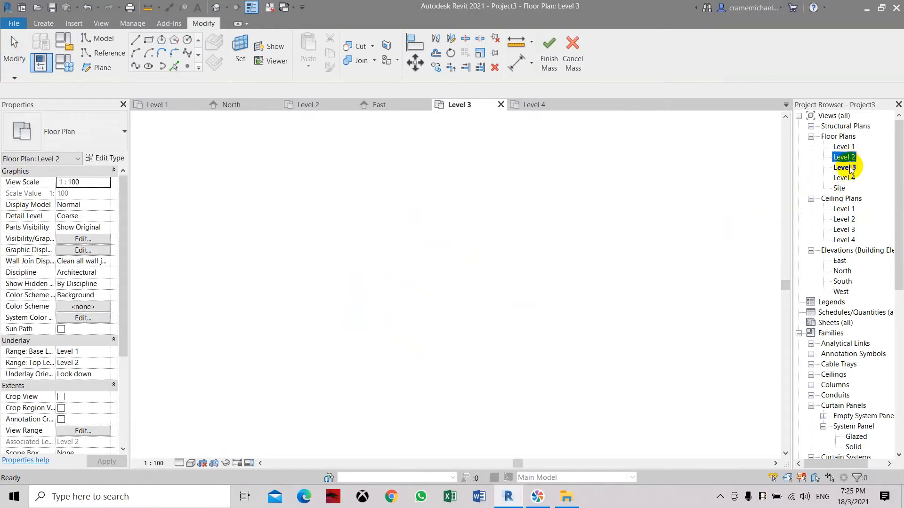
pyautogui.click(844, 167)
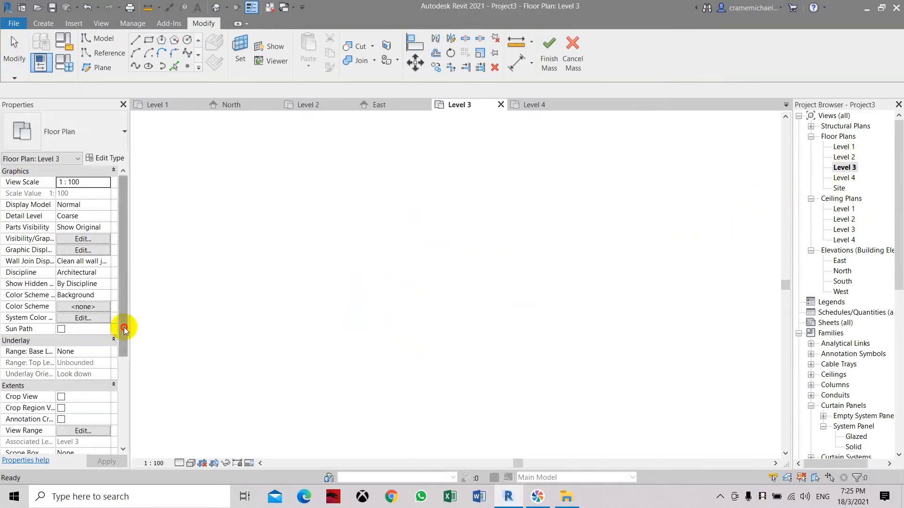
pyautogui.scroll(-3)
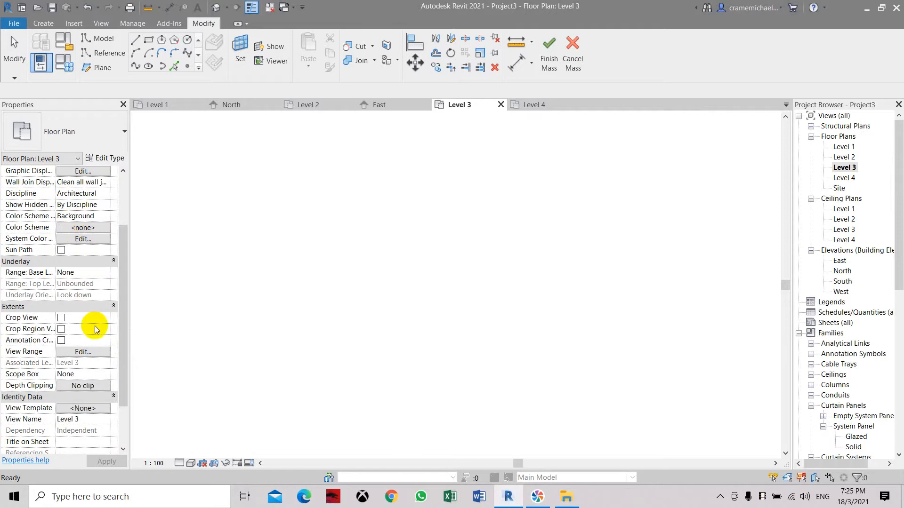
pyautogui.click(83, 272)
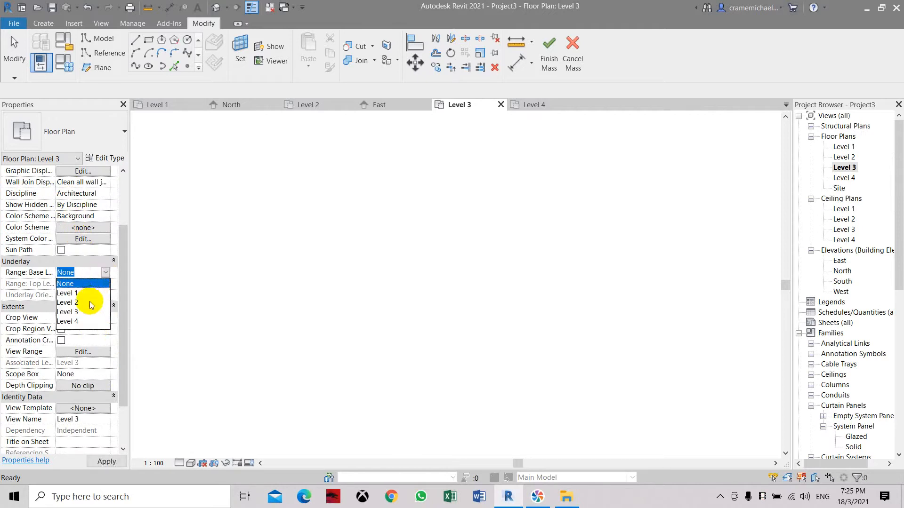
pyautogui.moveTo(85, 312)
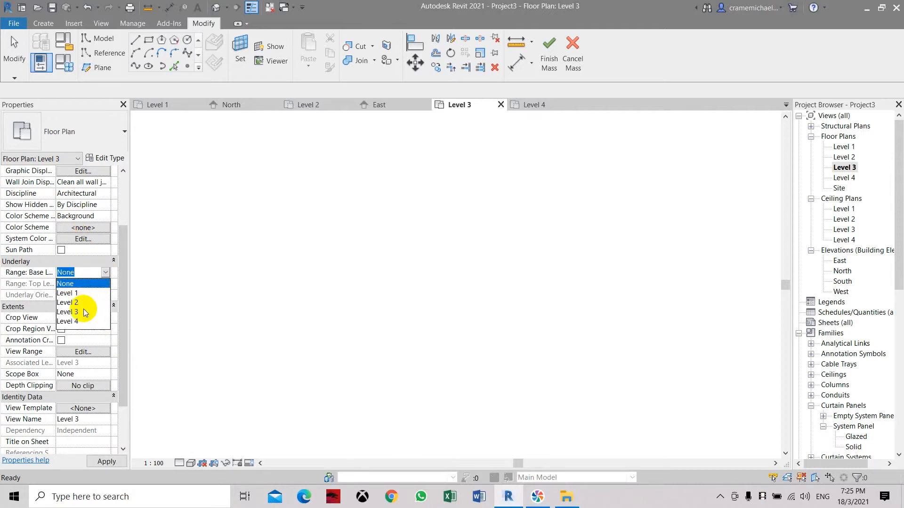
pyautogui.click(68, 312)
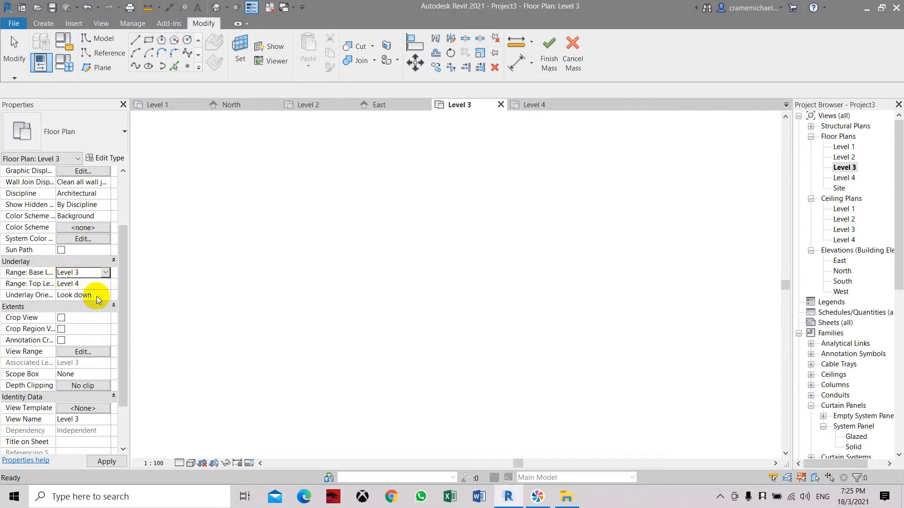
pyautogui.click(83, 351)
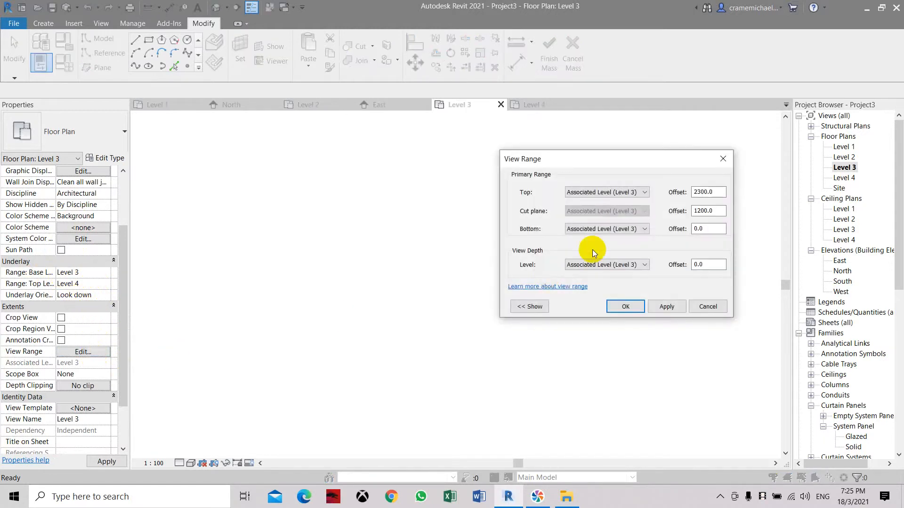
pyautogui.click(605, 228)
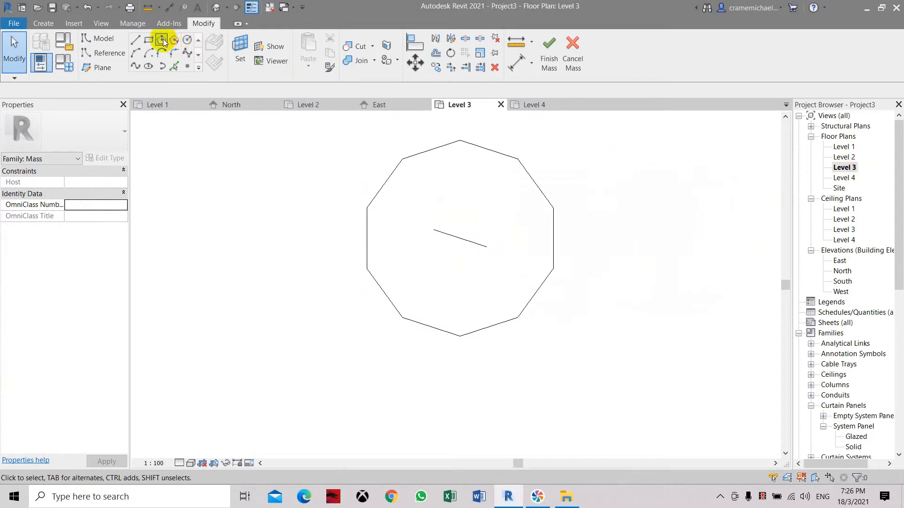
# Start the inscribed polygon tool for the Level 3 profile.
pyautogui.click(161, 39)
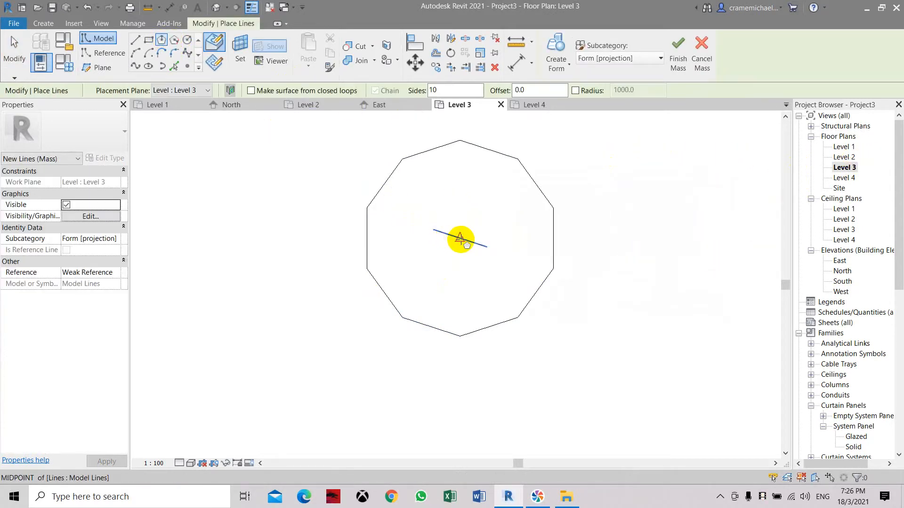
pyautogui.moveTo(462, 239)
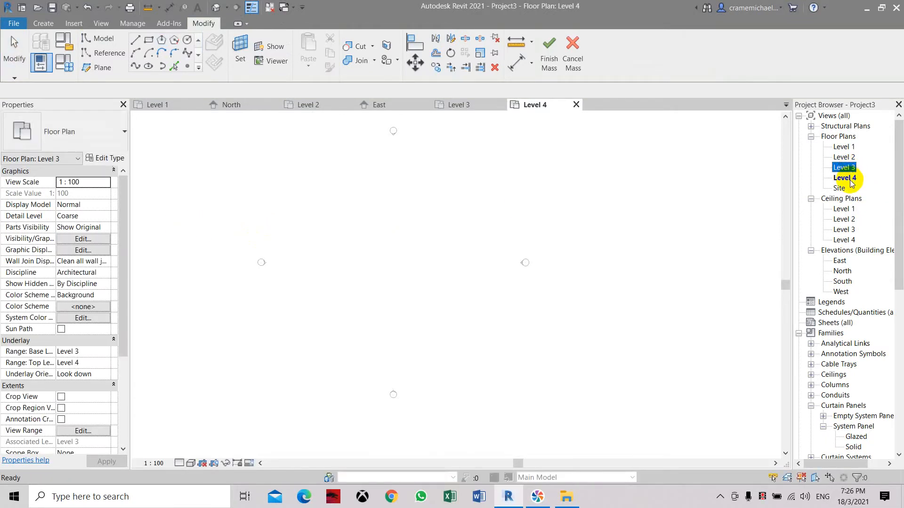
# Set the Level 4 plan's underlay to Level 3 with view range bottom and depth at the level below.
pyautogui.click(844, 178)
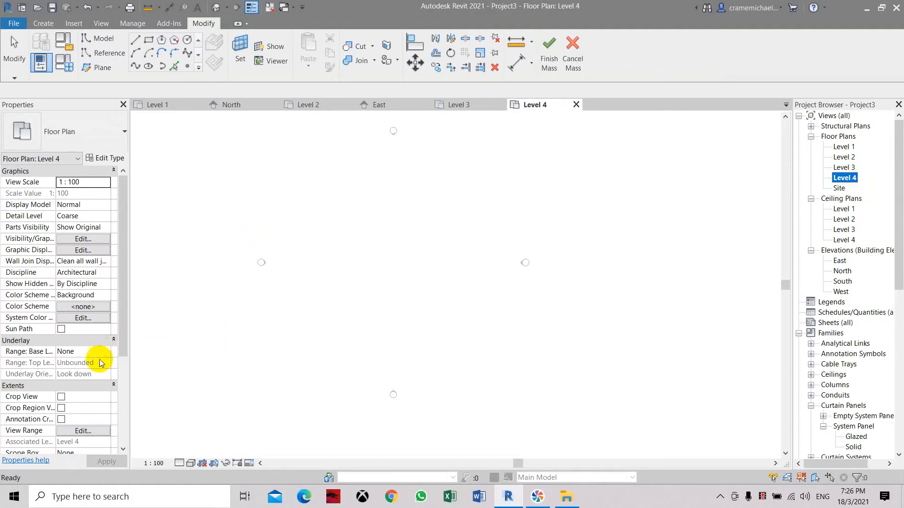
pyautogui.click(83, 351)
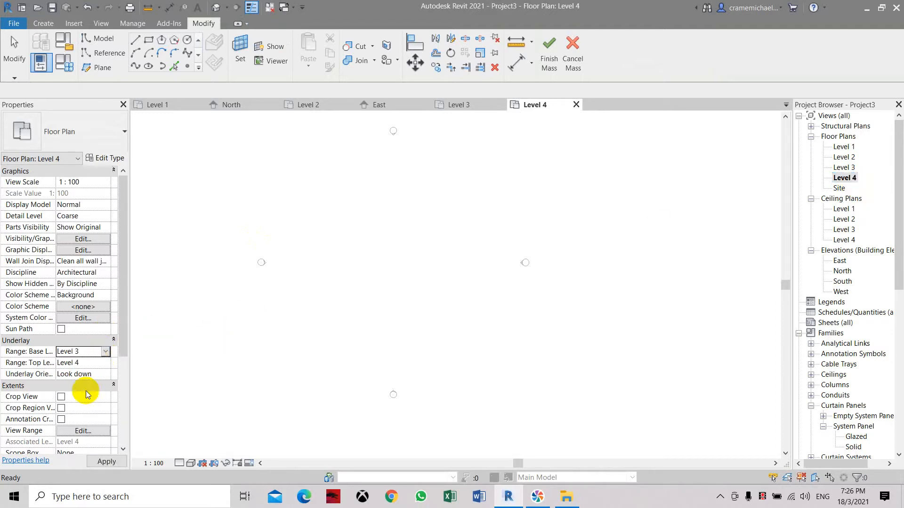
pyautogui.click(82, 430)
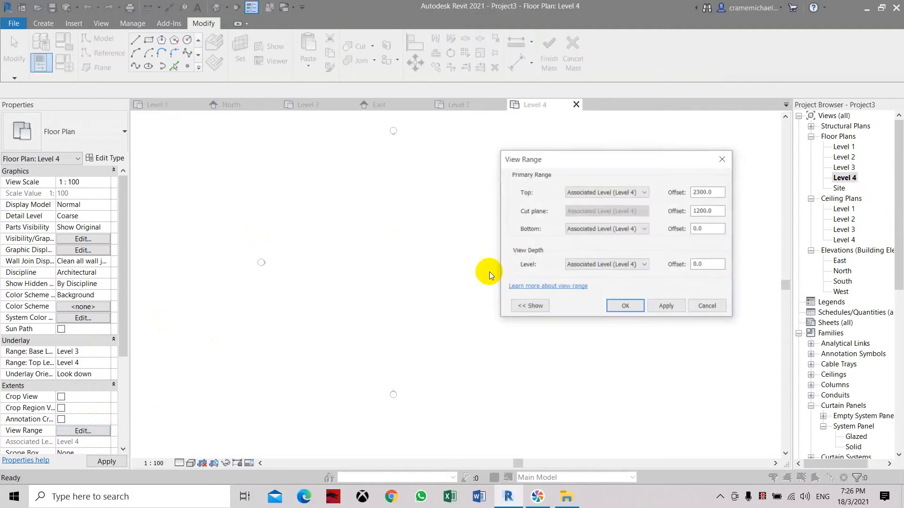
pyautogui.click(606, 228)
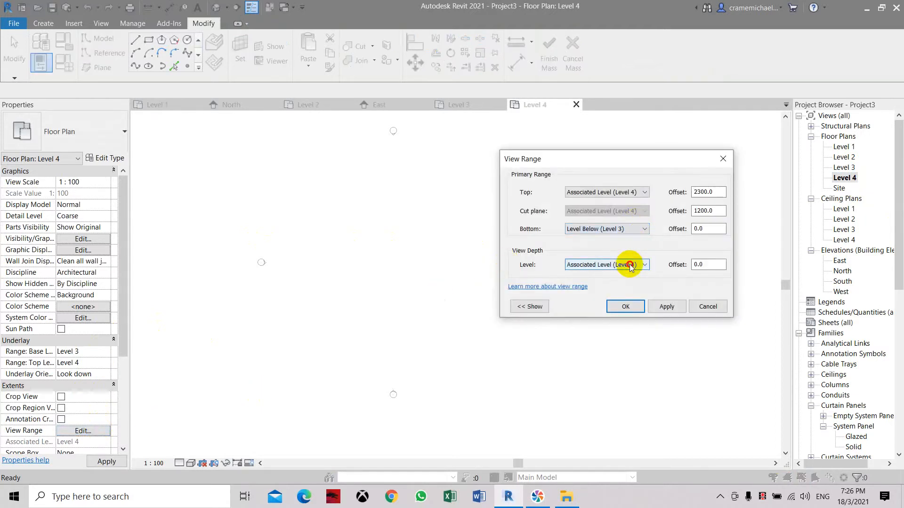
pyautogui.click(625, 306)
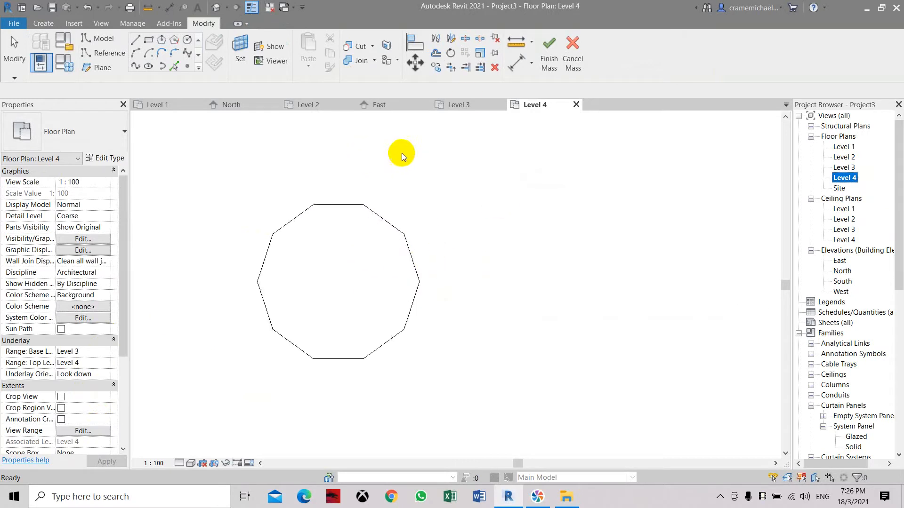
pyautogui.moveTo(137, 41)
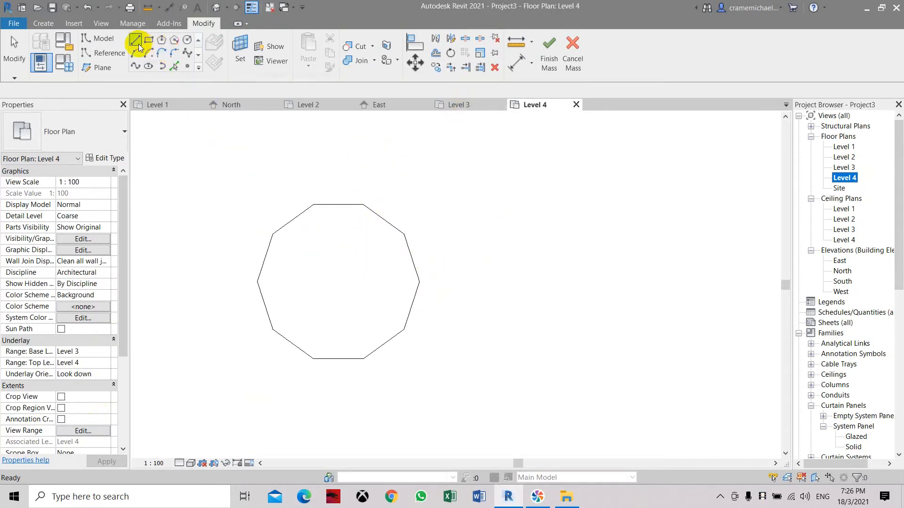
# Choose Model Line with the polygon tool to sketch the Level 4 profile.
pyautogui.click(134, 39)
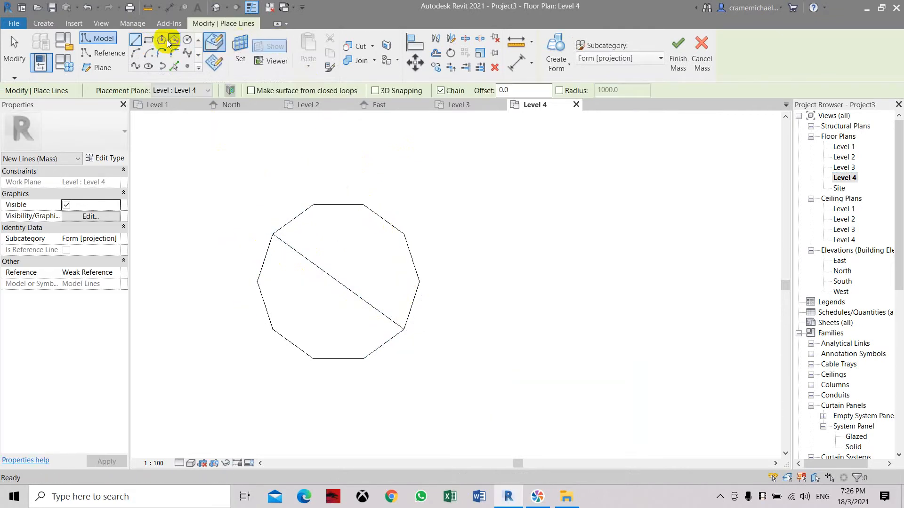
pyautogui.click(162, 39)
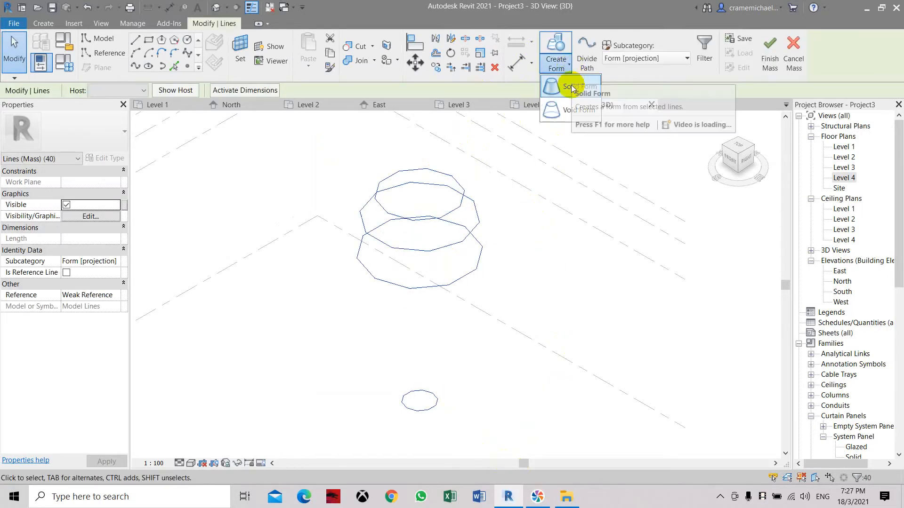
# Loft the stacked profiles into a Solid Form and view it from the Front.
pyautogui.click(589, 93)
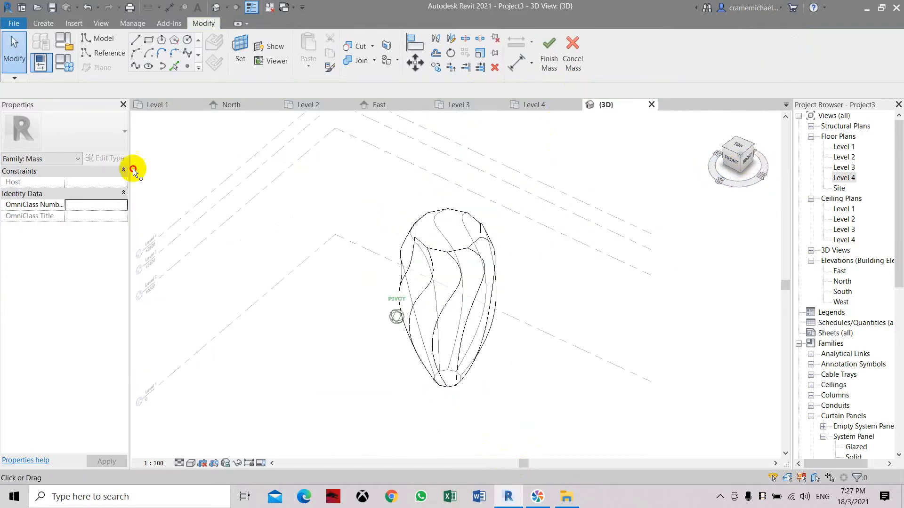
pyautogui.click(548, 52)
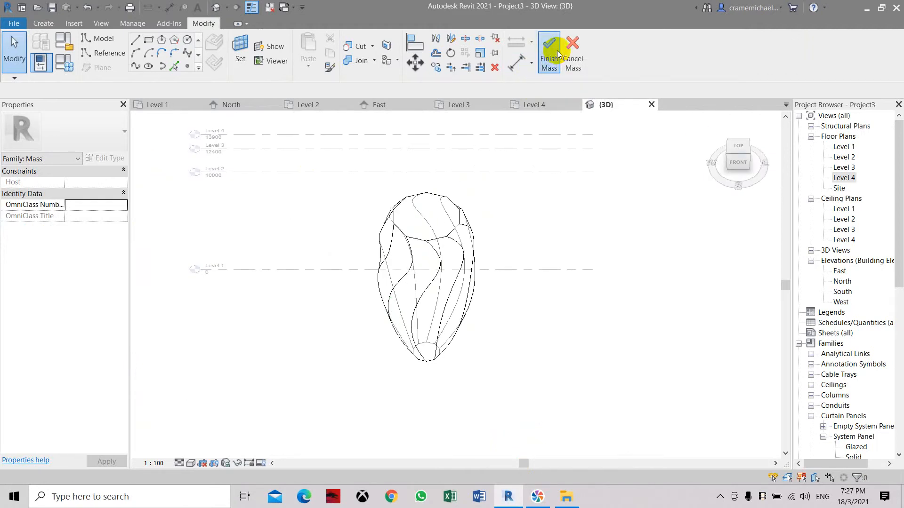
# Finish the mass, completing the egg-shaped element of about 376 m³.
pyautogui.click(548, 54)
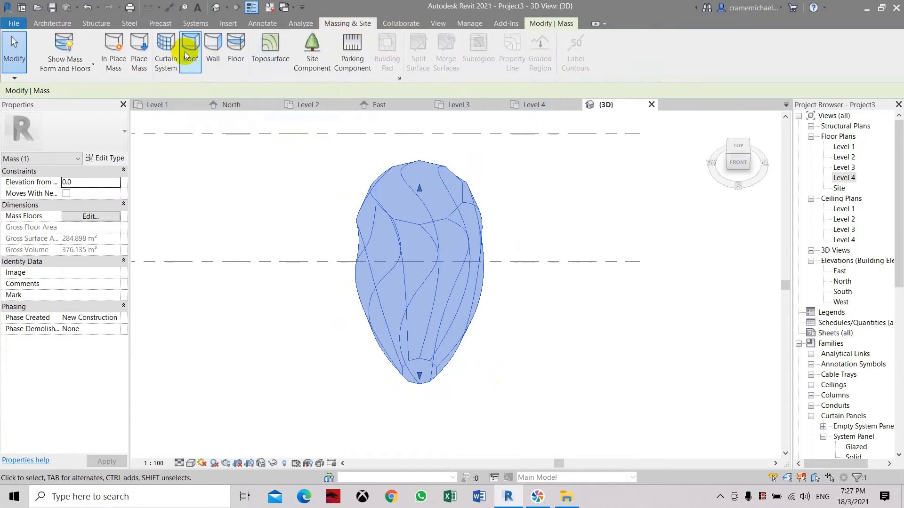
# Start a curtain system on the picked mass face and edit its type.
pyautogui.click(166, 49)
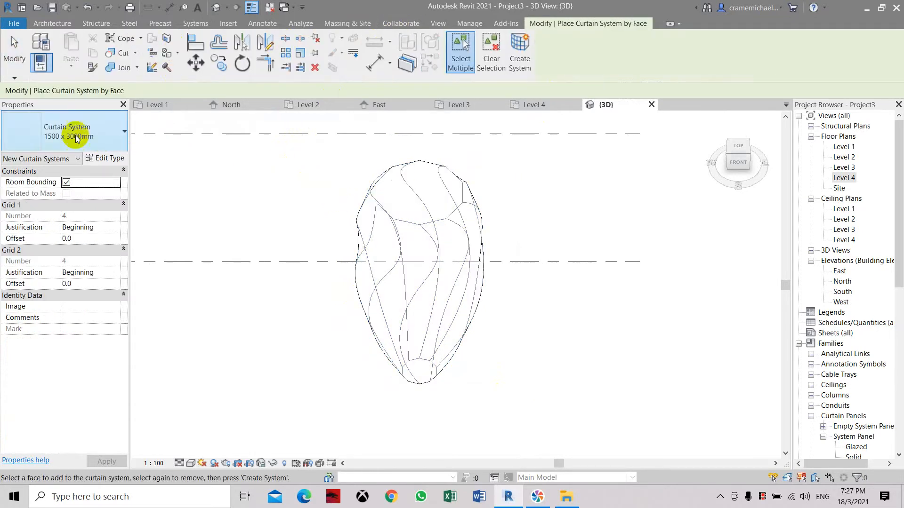
pyautogui.click(418, 260)
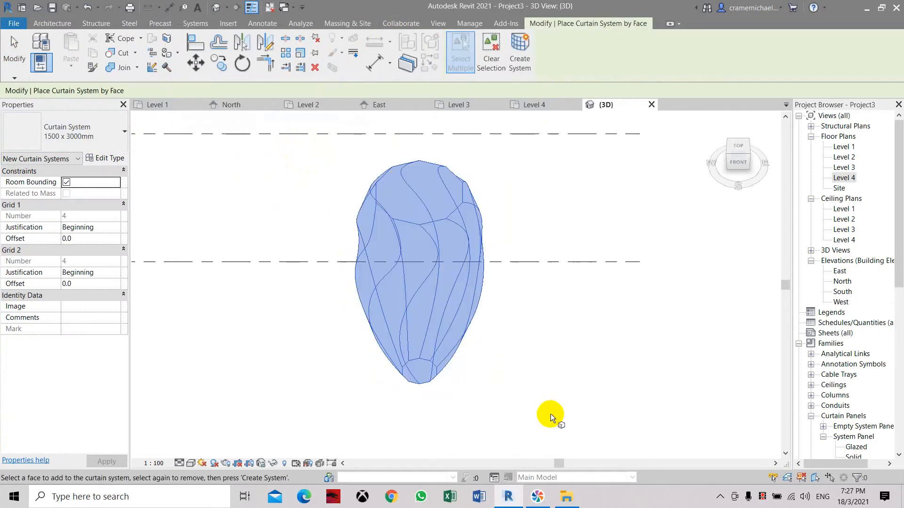
pyautogui.click(109, 158)
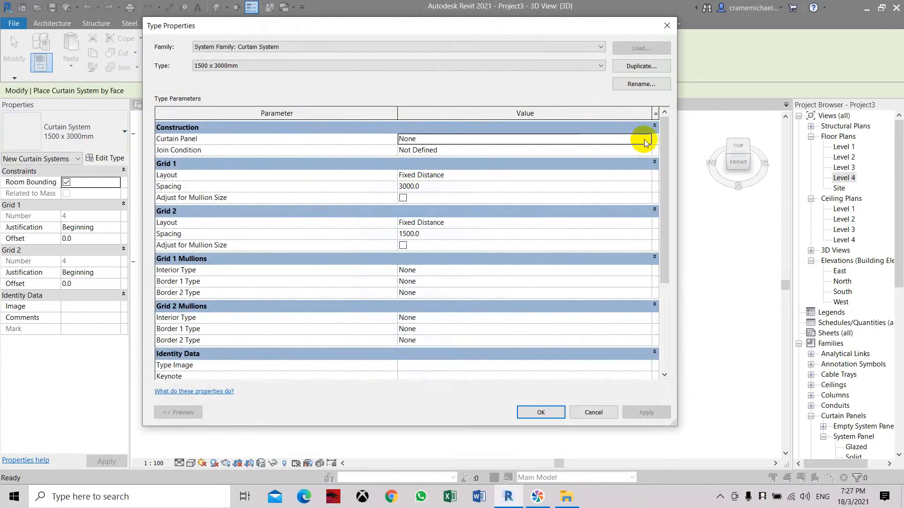
# Set Curtain Panel to System Panel: Glazed with Grid 1/2 Layout = None and confirm.
pyautogui.click(646, 138)
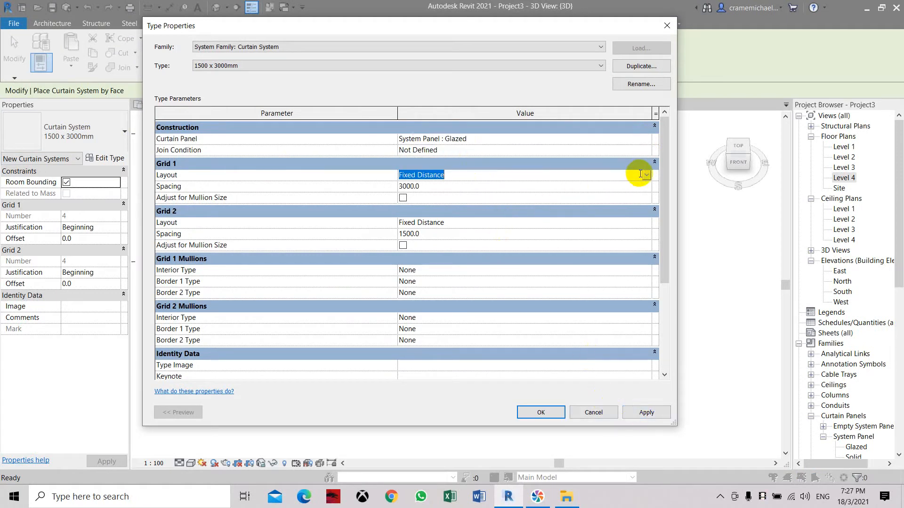
pyautogui.click(645, 175)
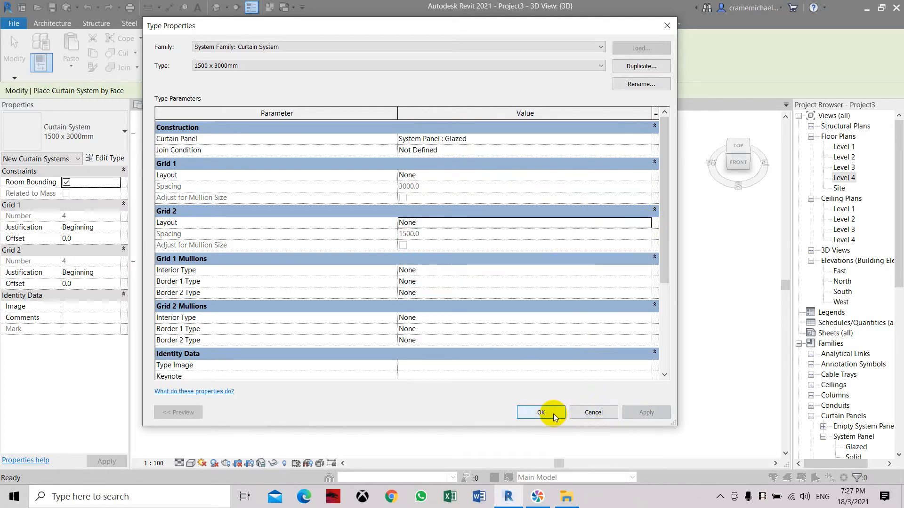
pyautogui.click(539, 413)
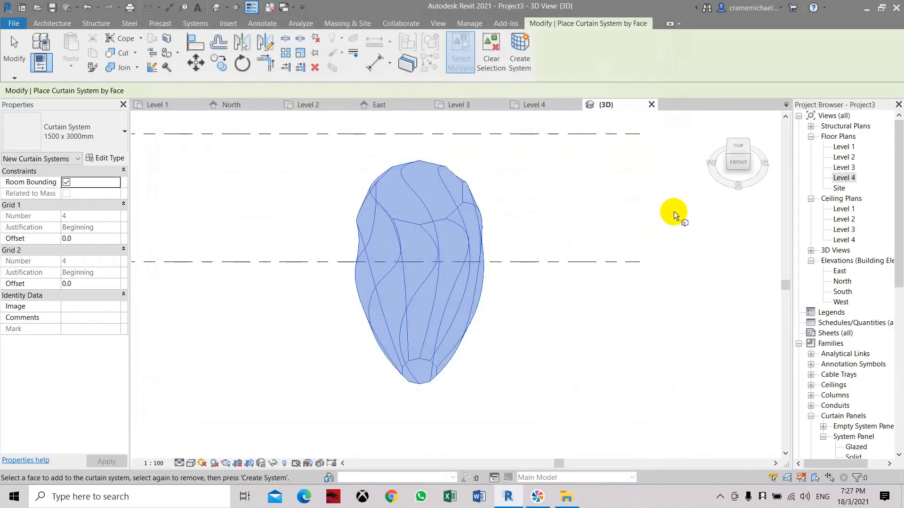
pyautogui.moveTo(502, 224)
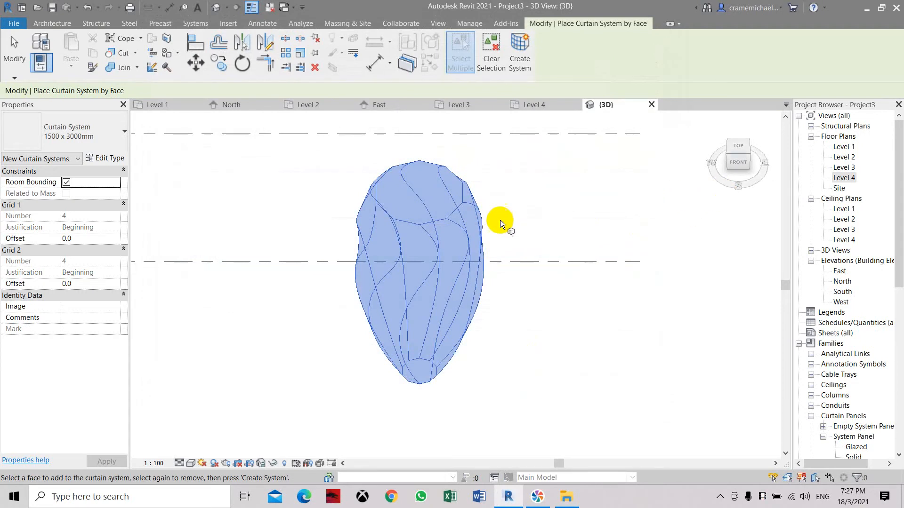
pyautogui.moveTo(519, 49)
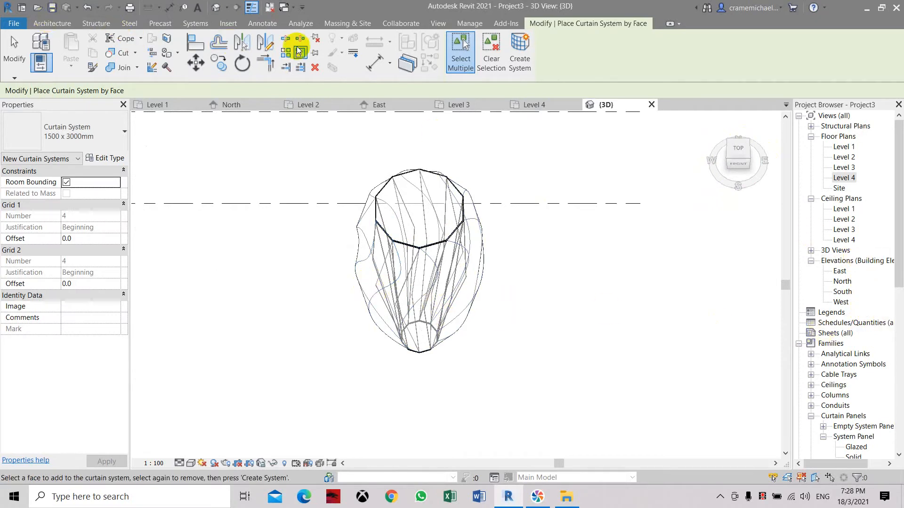
pyautogui.moveTo(823, 295)
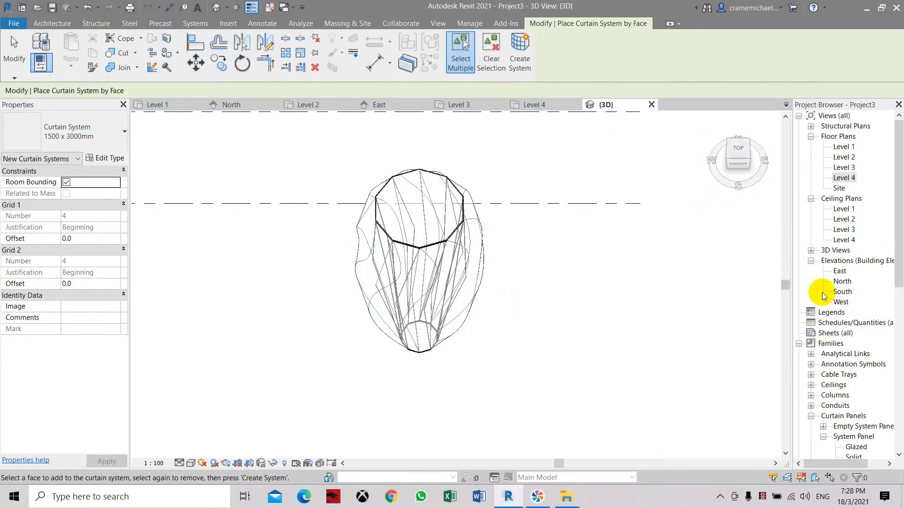
# Duplicate the Glazed system panel type as a new type named 'colored'.
pyautogui.scroll(-3)
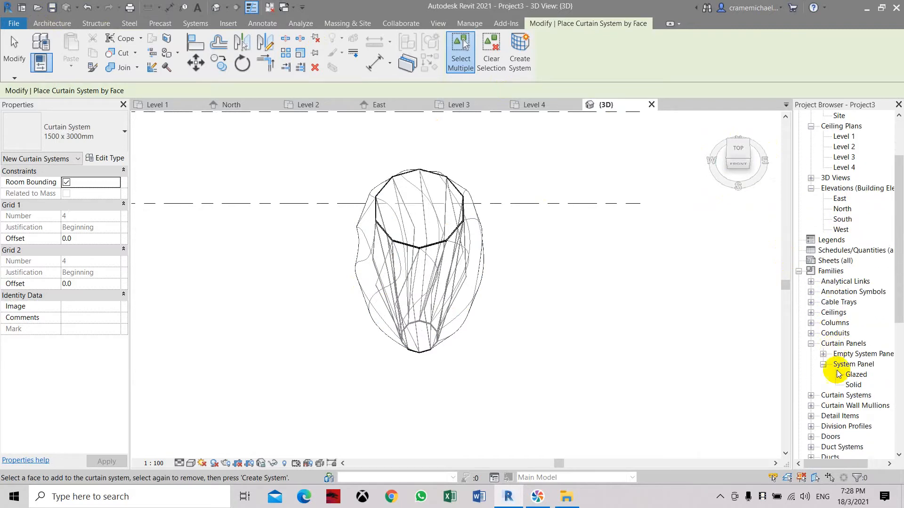
pyautogui.rightClick(853, 363)
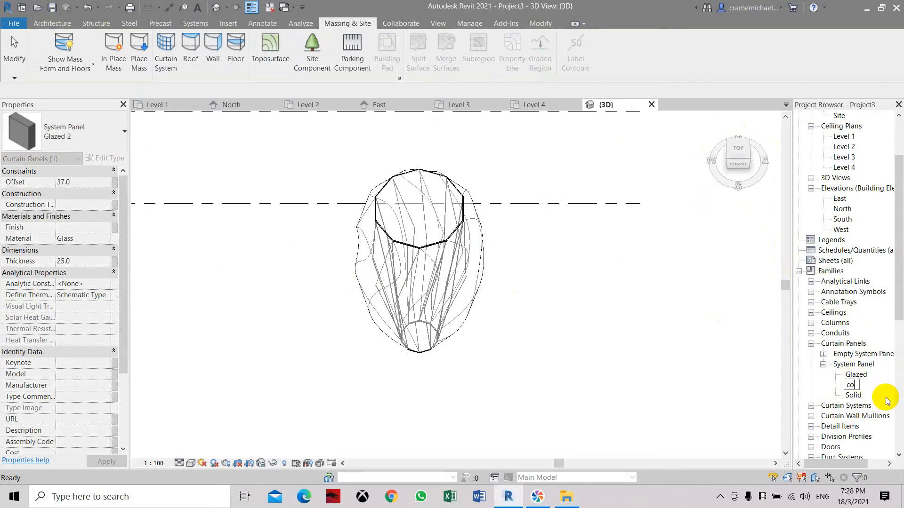
pyautogui.write('colored')
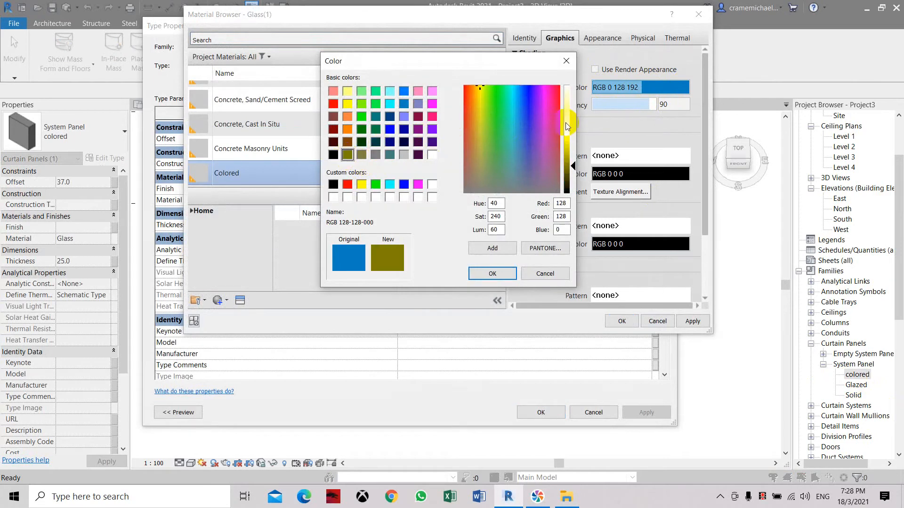
# Set the Colored material's Graphics shading colour to a darkened yellow.
pyautogui.moveTo(567, 125); pyautogui.dragTo(571, 150)
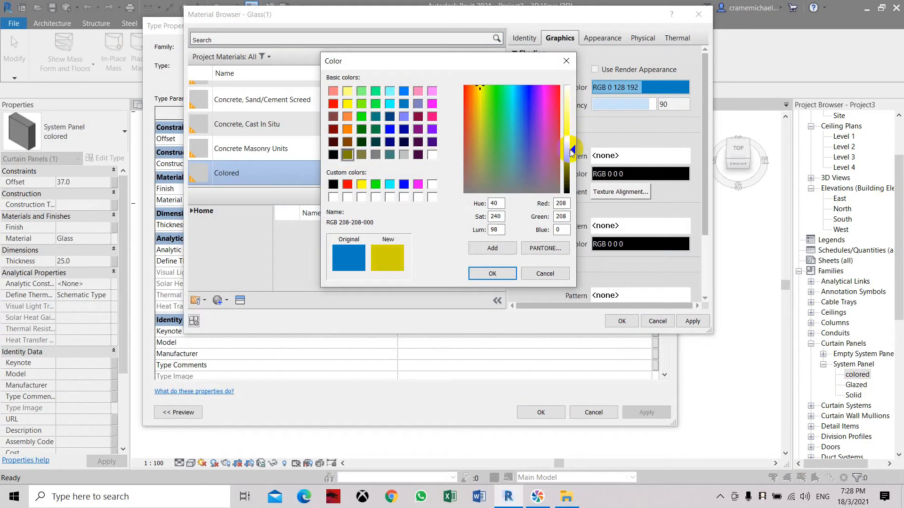
pyautogui.click(491, 273)
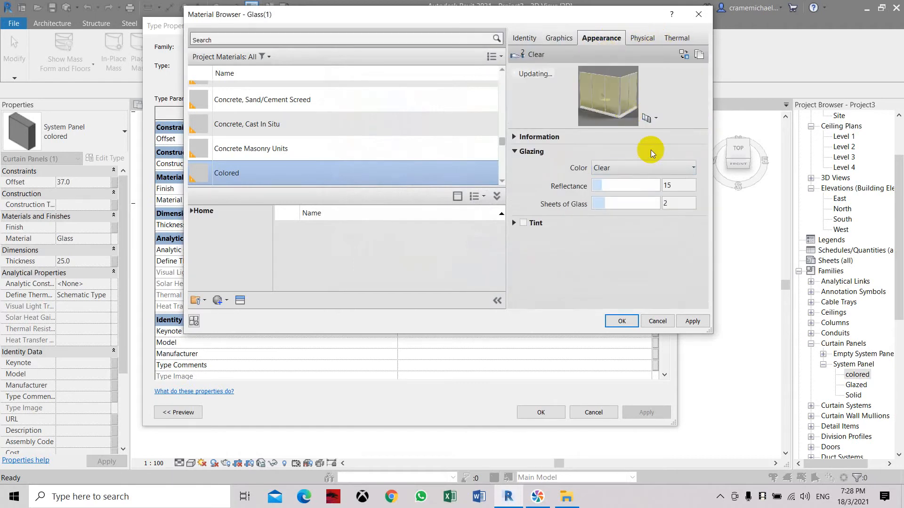
# Set the glazing colour to custom golden yellow RGB 159 159 0 and apply the material.
pyautogui.click(643, 167)
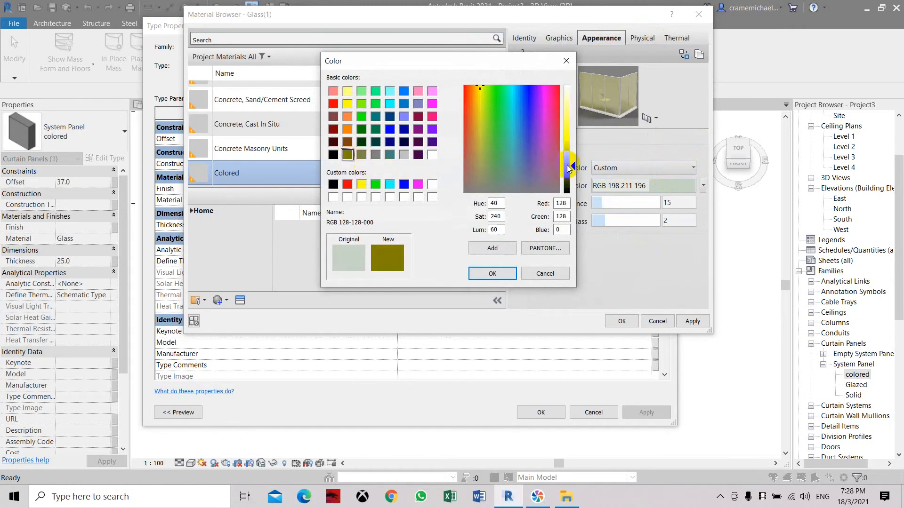
pyautogui.moveTo(568, 170); pyautogui.dragTo(568, 163)
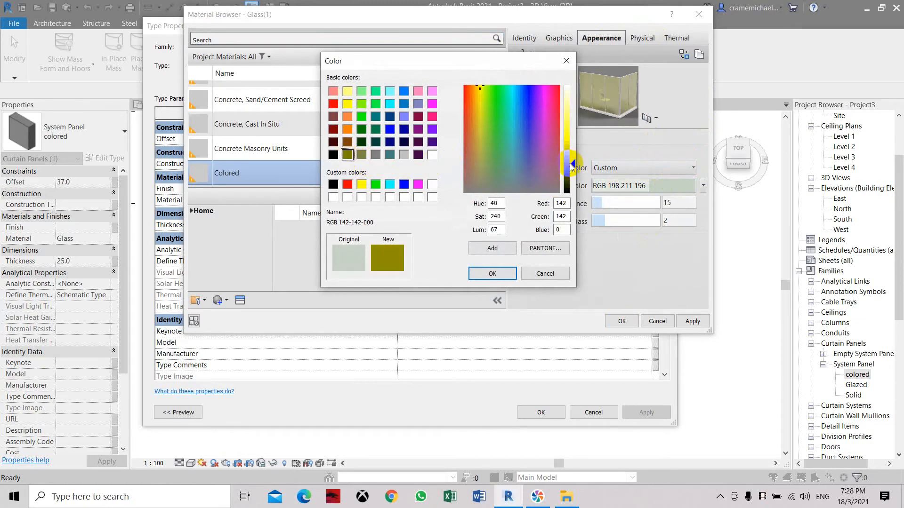
pyautogui.moveTo(570, 164); pyautogui.dragTo(571, 155)
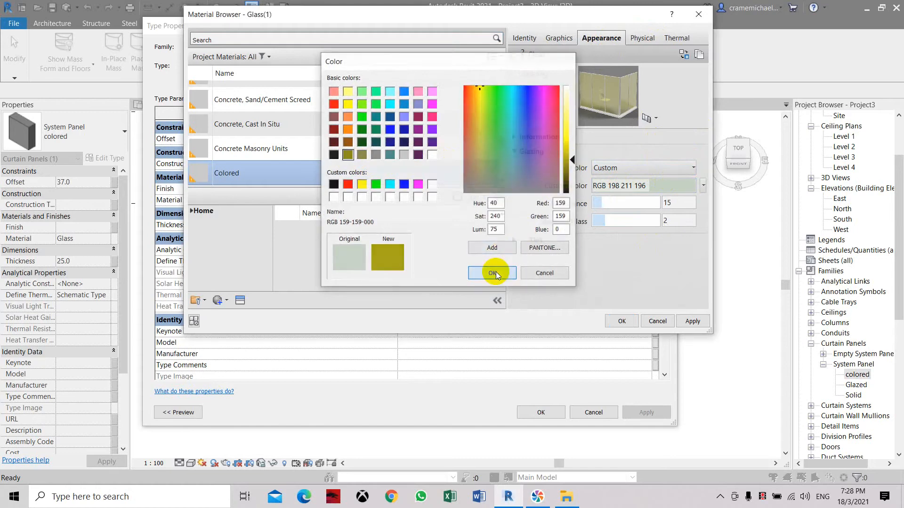
pyautogui.click(491, 273)
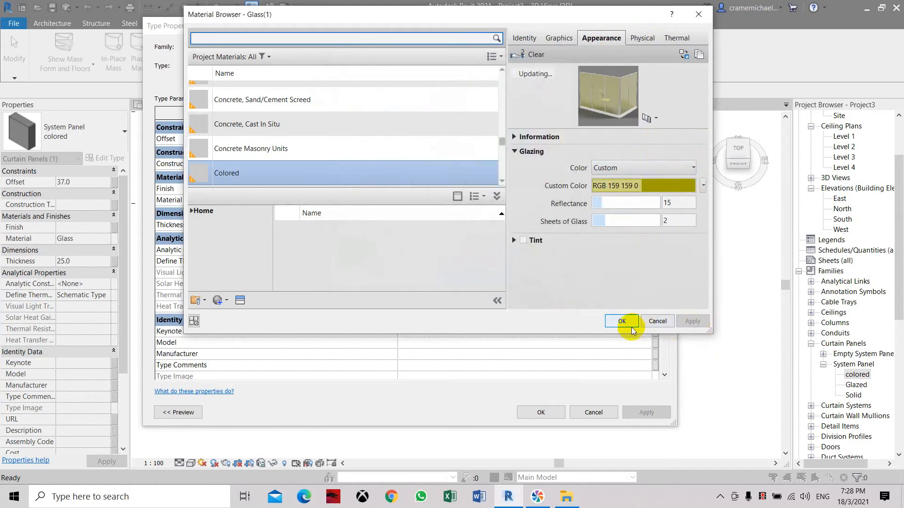
pyautogui.click(621, 321)
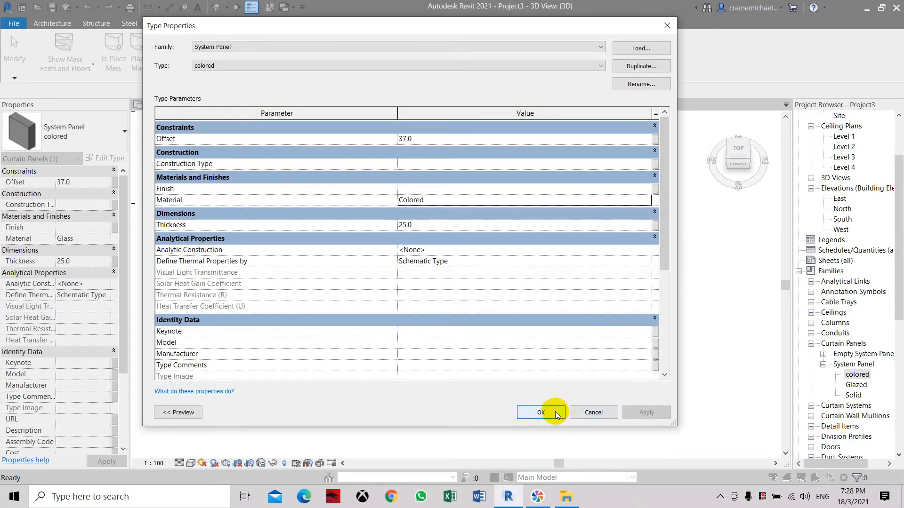
# Confirm the colored panel type and select the curtain system around the mass.
pyautogui.click(540, 412)
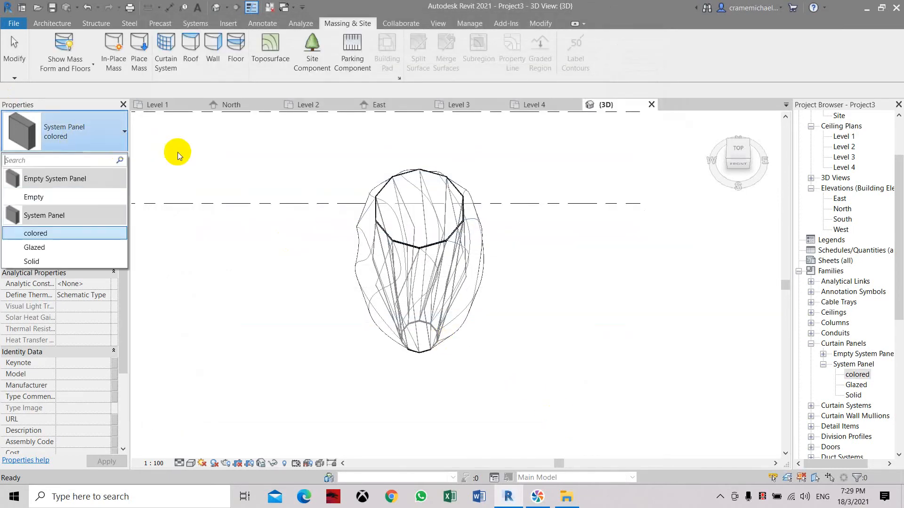
pyautogui.click(424, 282)
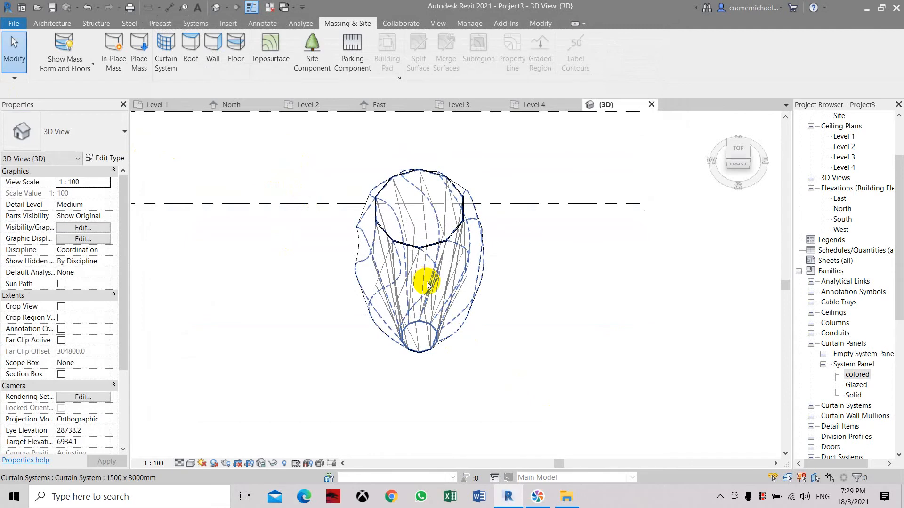
pyautogui.click(426, 285)
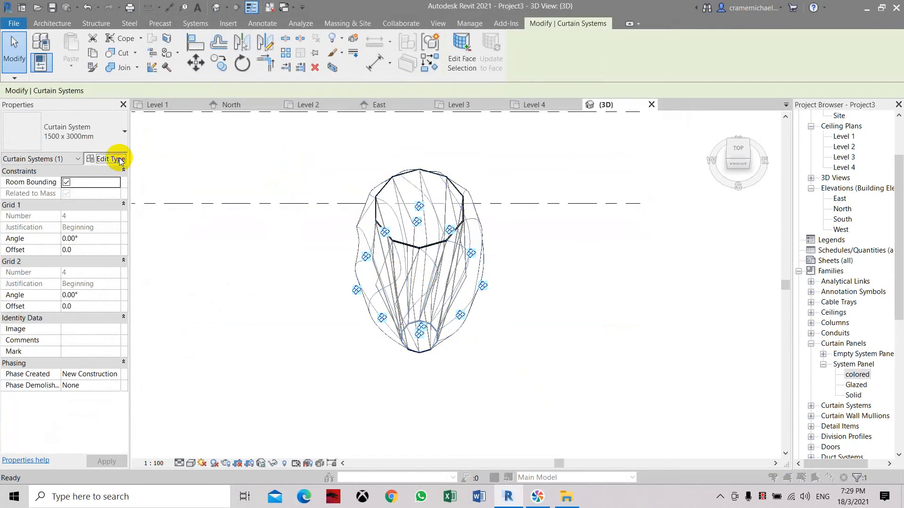
# Set the curtain system type's Curtain Panel to System Panel: colored and confirm.
pyautogui.click(109, 158)
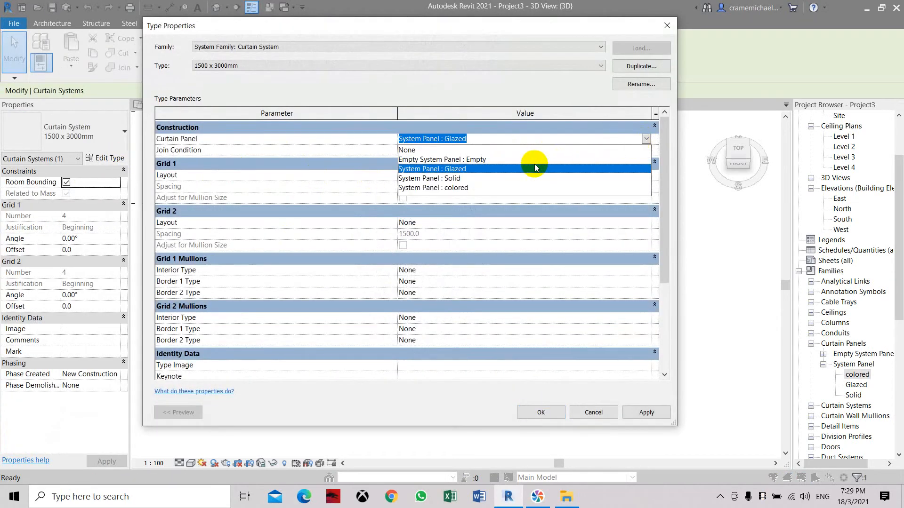
pyautogui.click(433, 188)
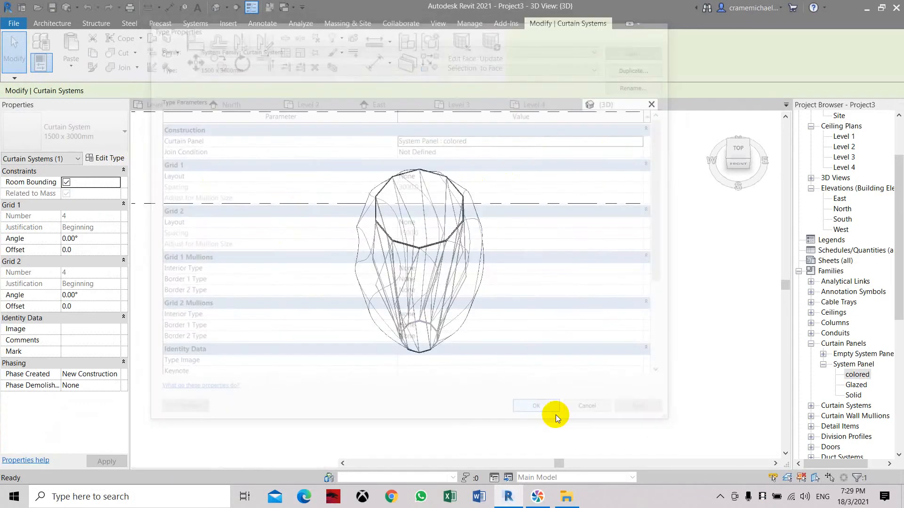
pyautogui.click(195, 463)
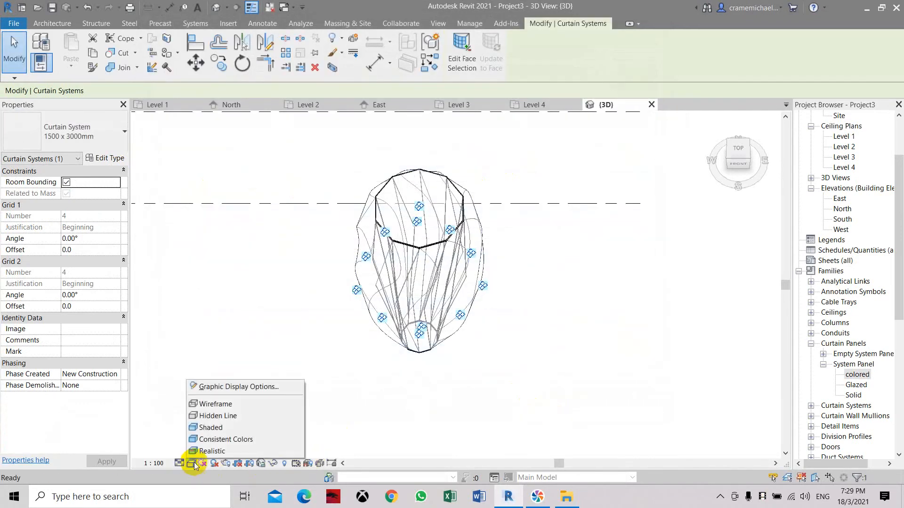
# Switch Visual Style to Shaded and toggle Edit Face Selection on and off.
pyautogui.click(210, 428)
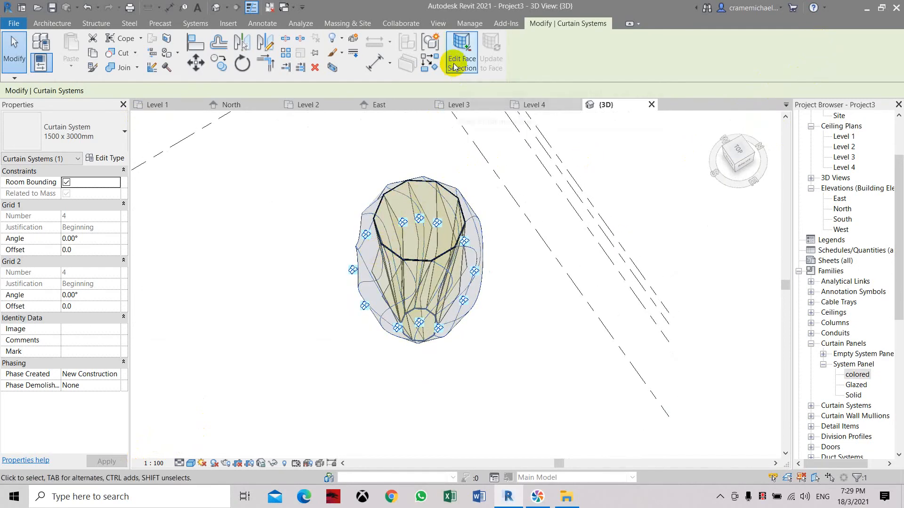
pyautogui.click(461, 54)
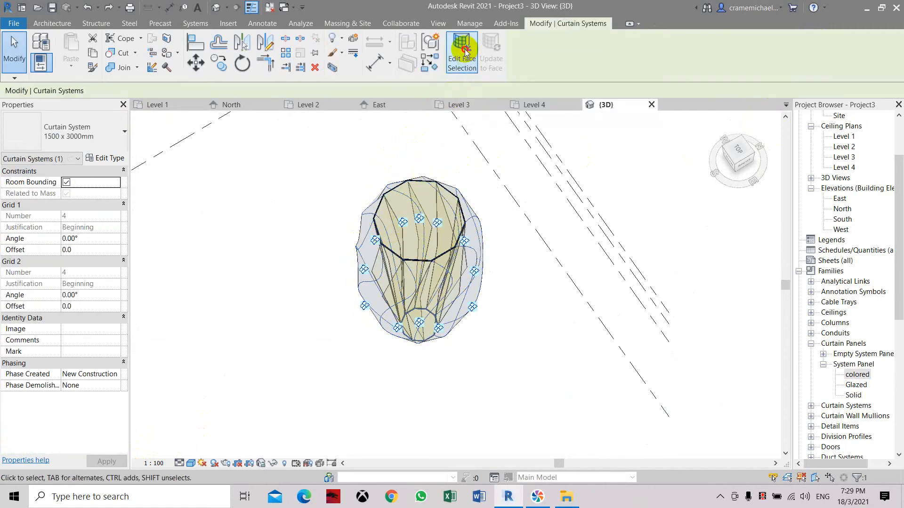
pyautogui.click(461, 52)
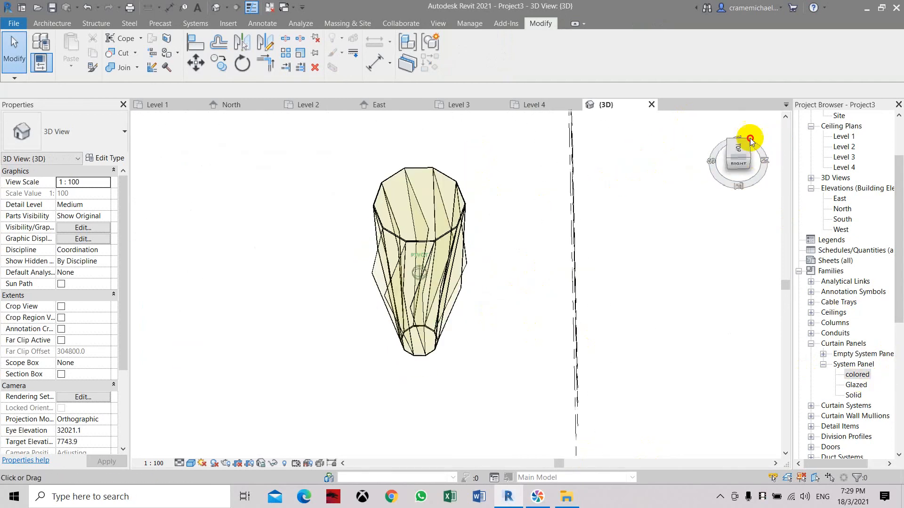
# View from Right, then open the colored panel type's material for editing.
pyautogui.click(751, 138)
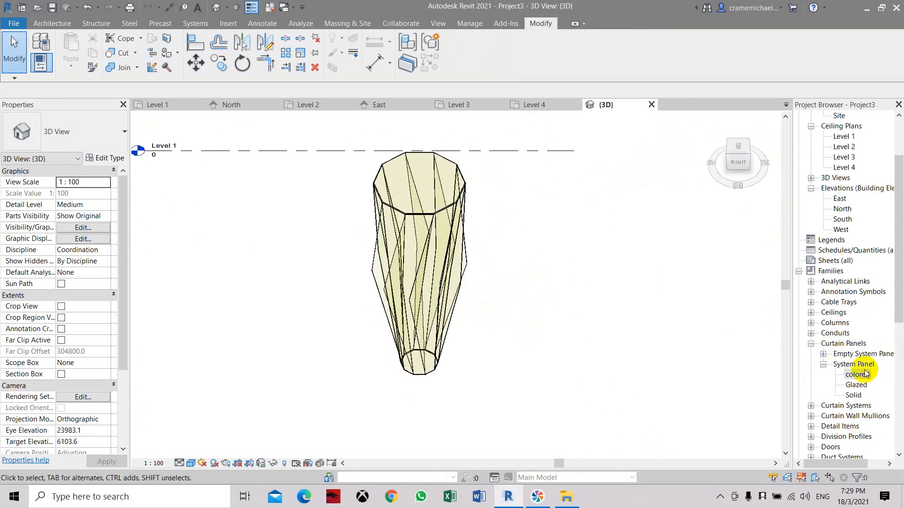
pyautogui.click(857, 375)
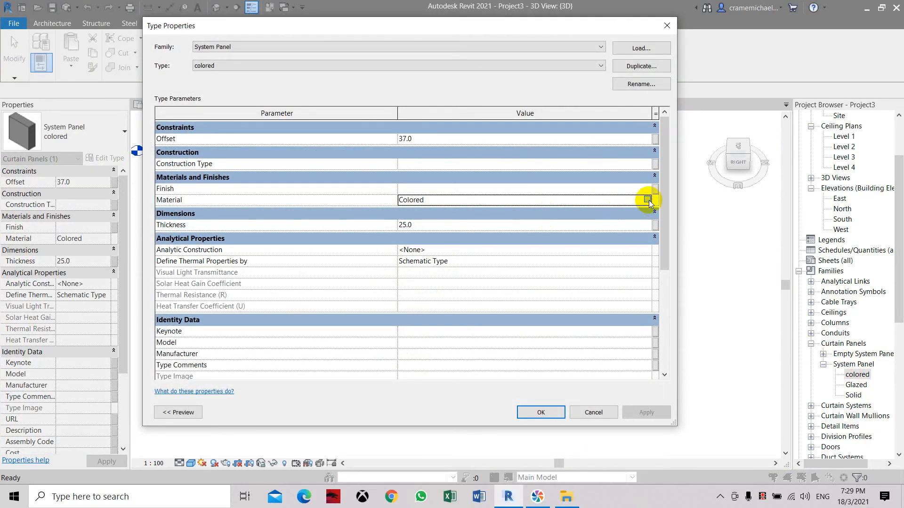
pyautogui.click(647, 200)
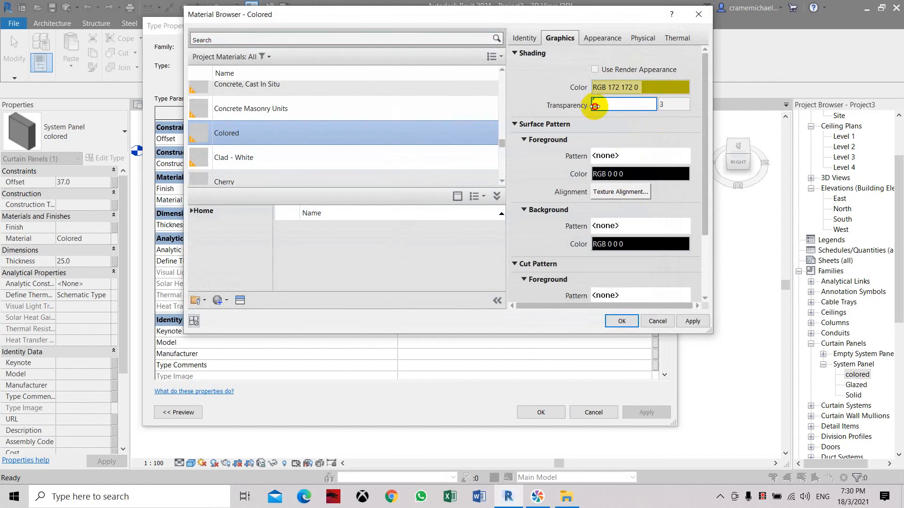
# Set the Colored material's Graphics Transparency to 3 and apply.
pyautogui.click(601, 38)
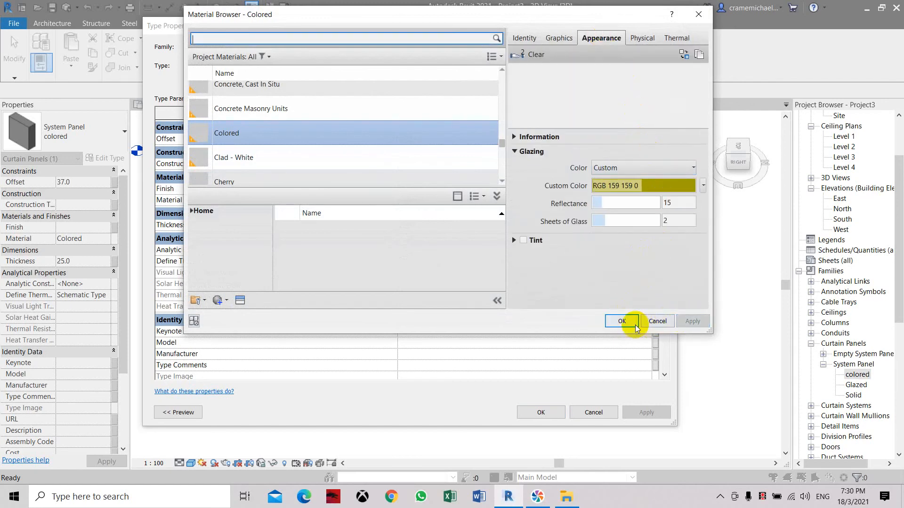
pyautogui.click(621, 321)
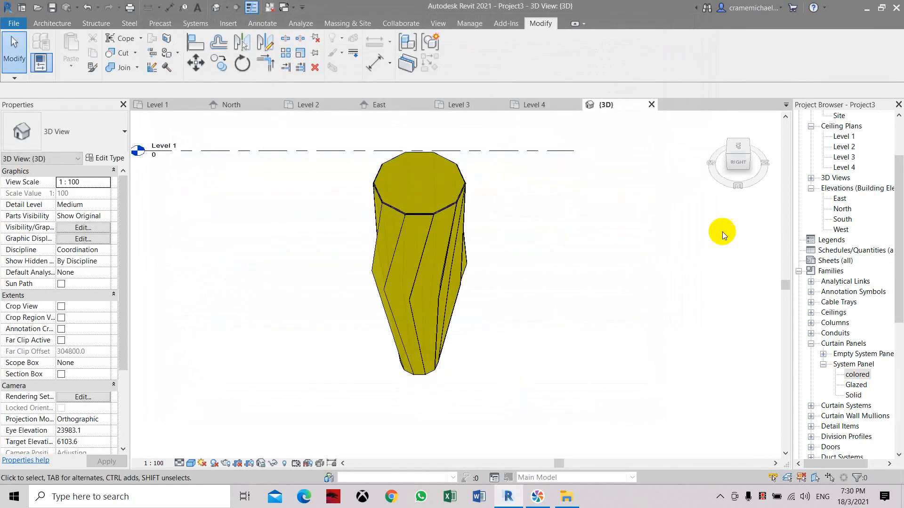